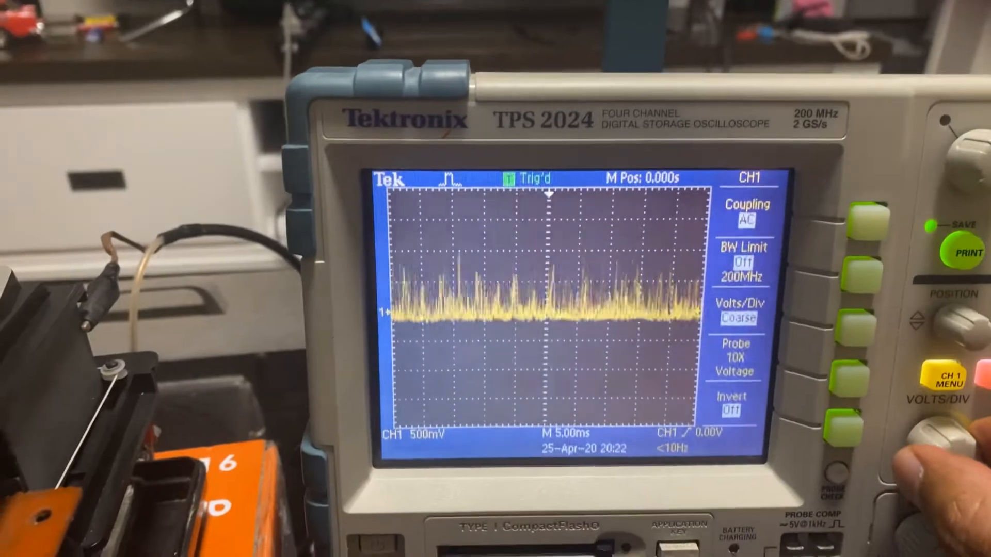
click(941, 435)
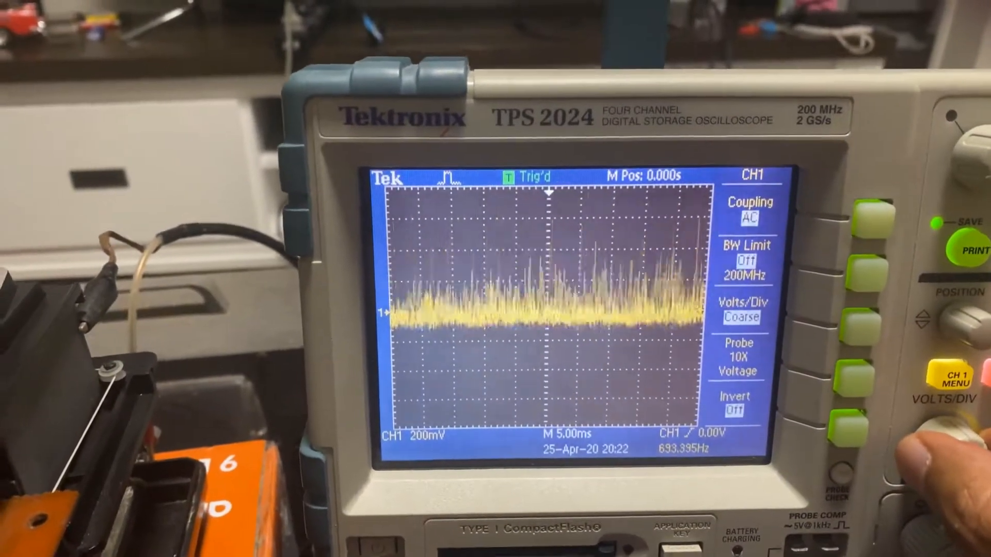